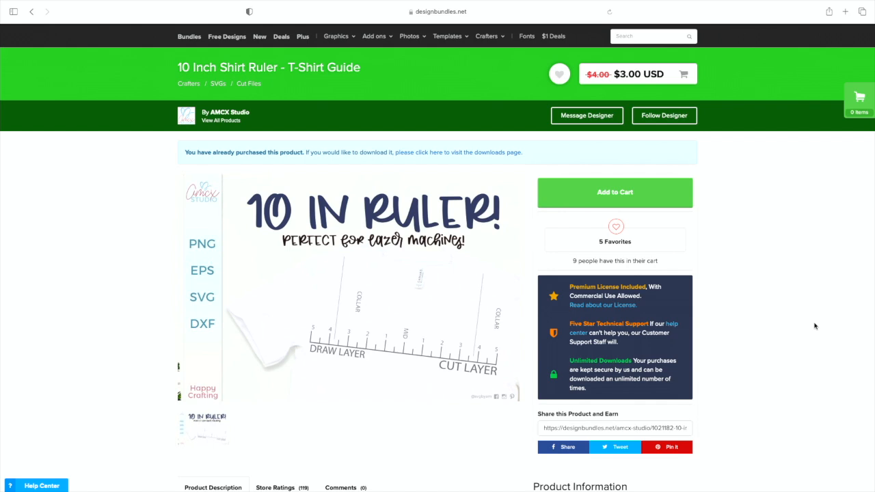
mouse_move(803, 331)
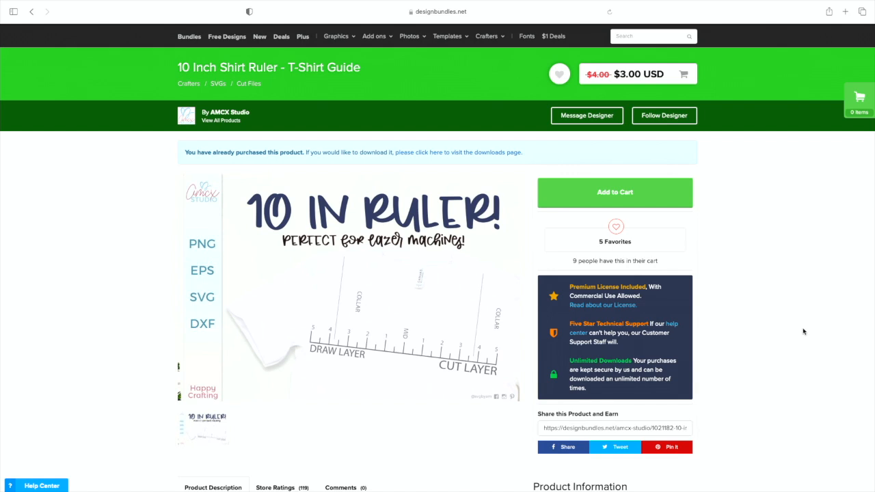
mouse_move(803, 334)
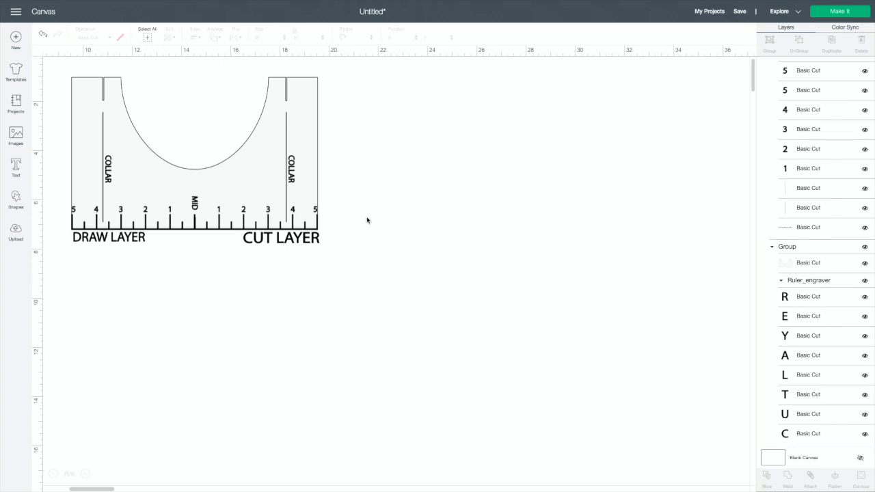
mouse_move(594, 188)
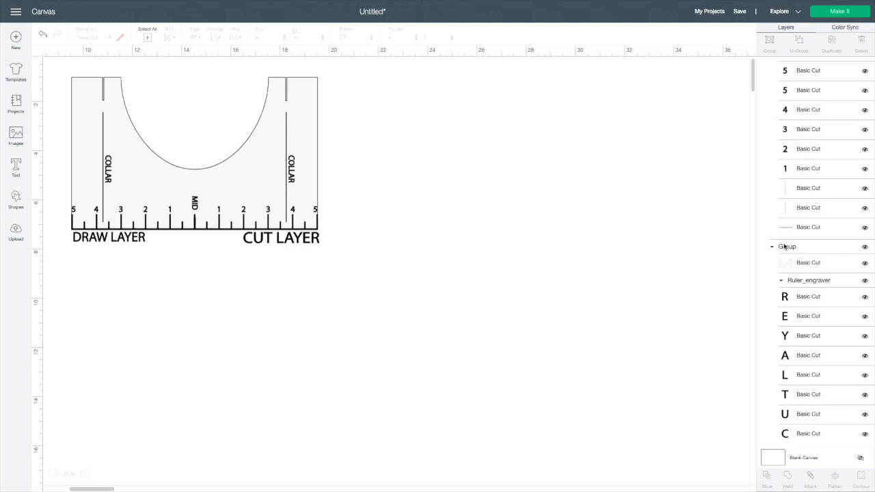
mouse_move(681, 285)
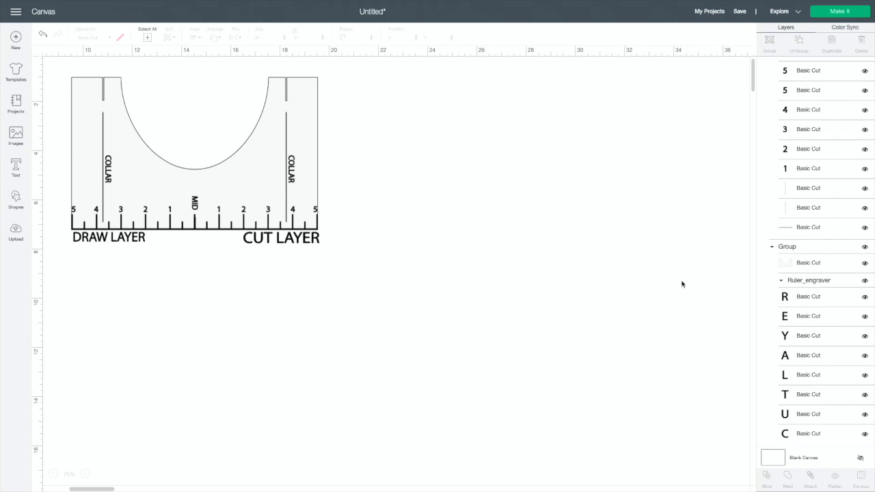
mouse_move(777, 257)
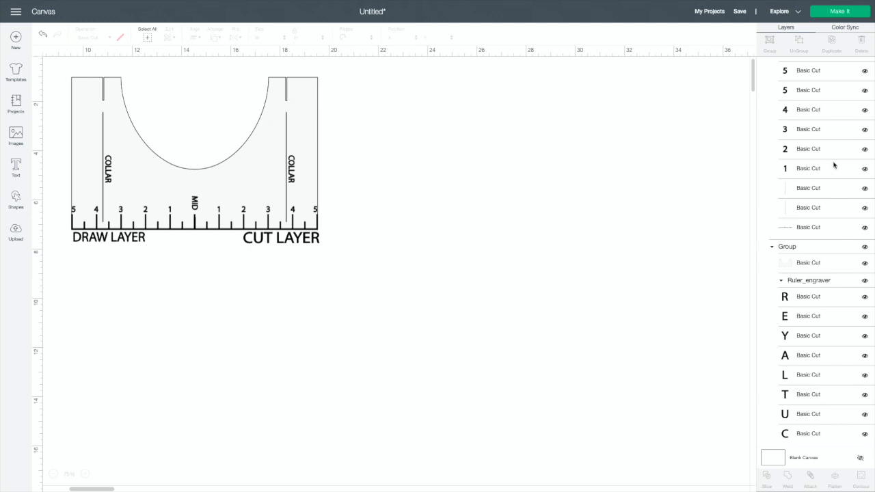
mouse_move(828, 189)
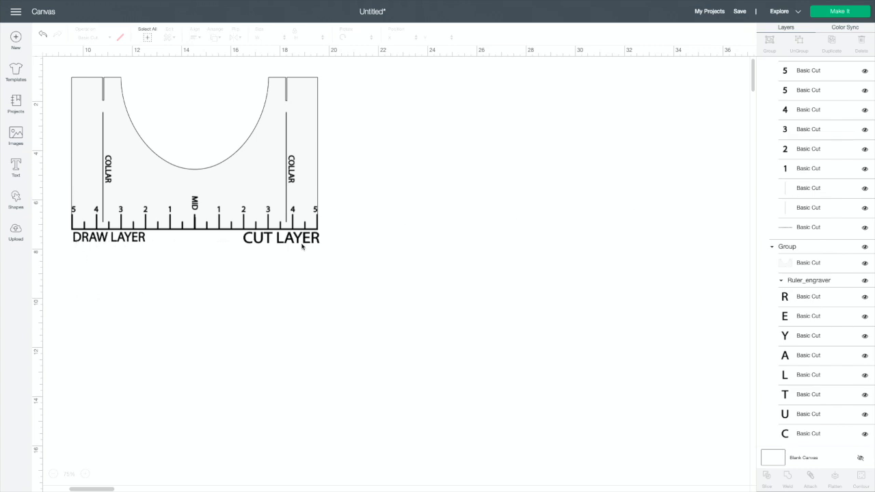
- Delete the CUT LAYER lettering and the DRAW LAYER text group beneath the ruler
click(307, 238)
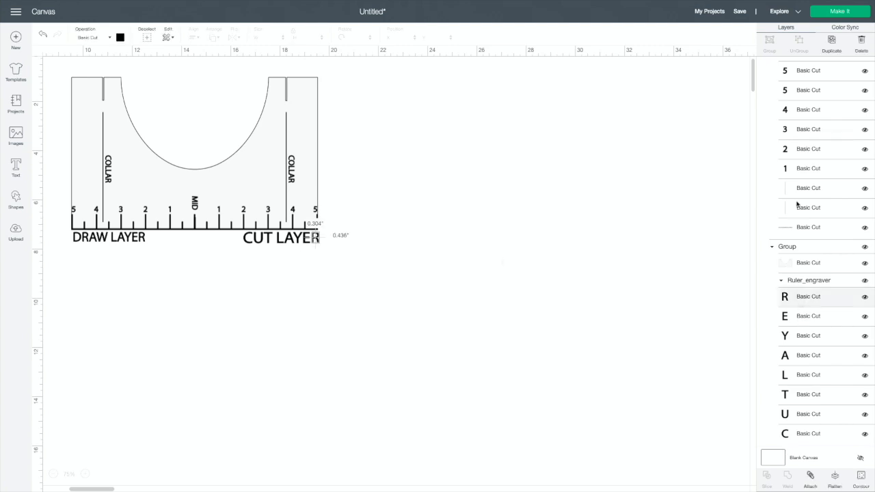
mouse_move(829, 271)
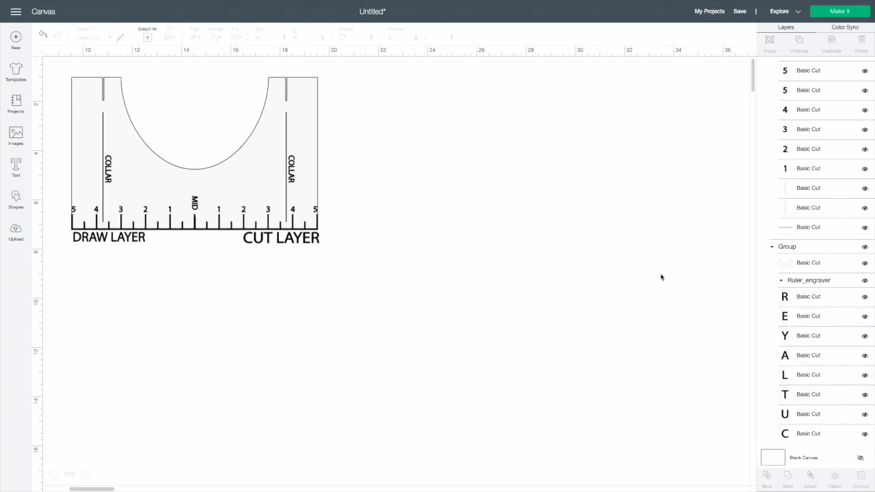
click(808, 296)
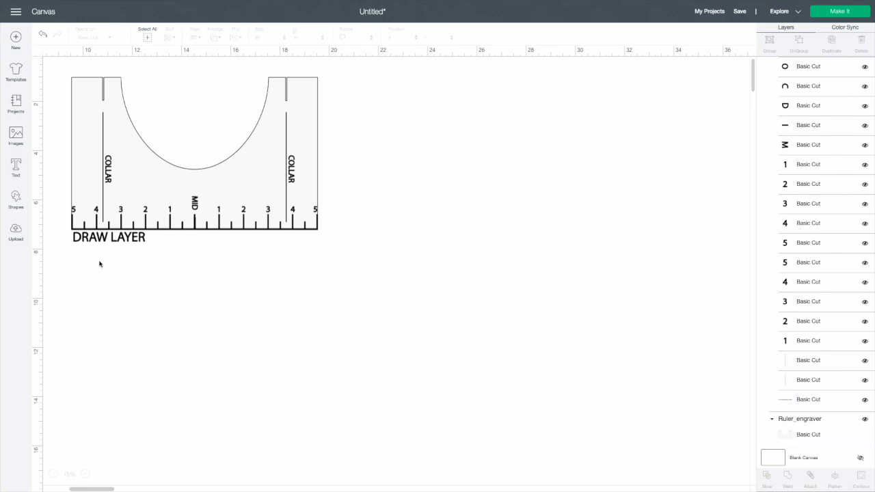
scroll(down, 3)
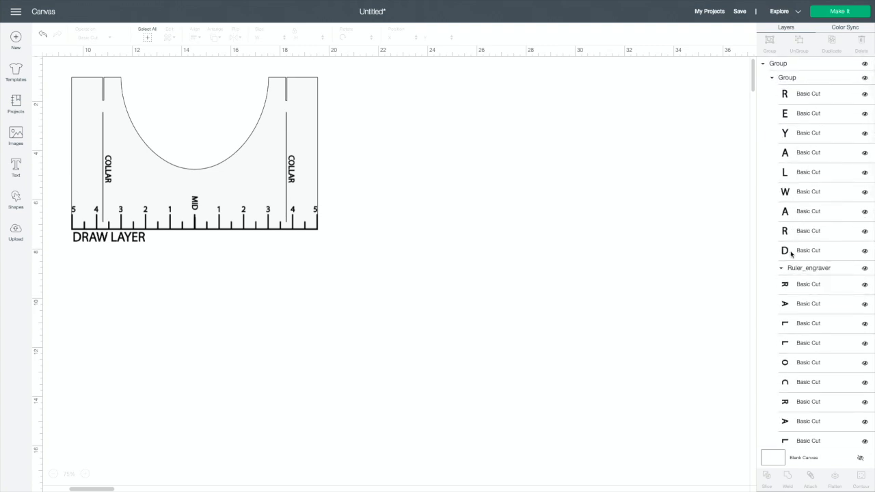
mouse_move(795, 97)
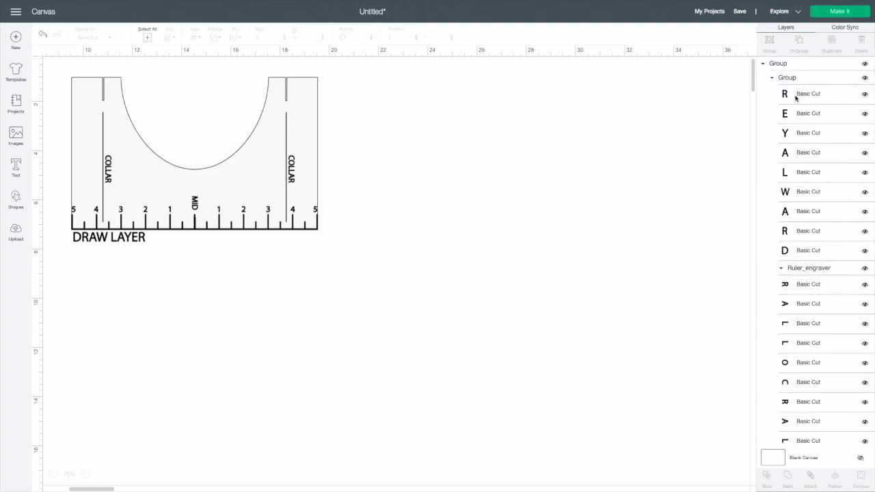
click(808, 93)
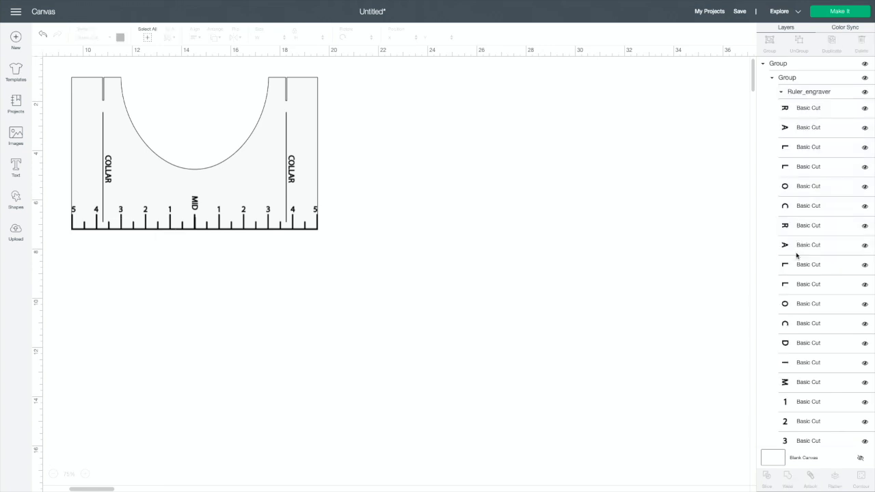
mouse_move(557, 274)
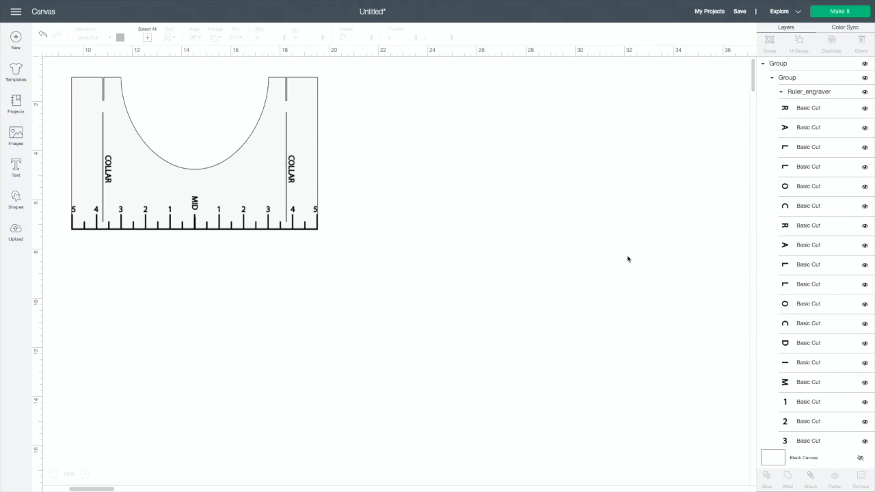
mouse_move(820, 147)
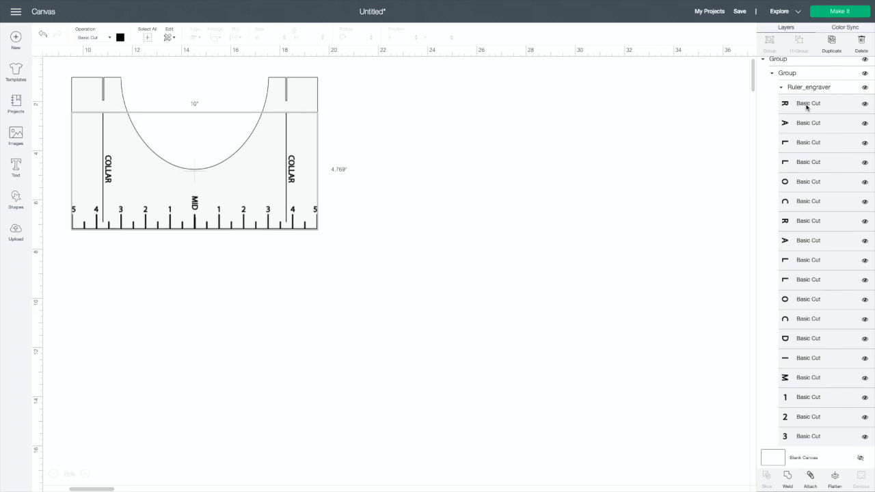
- Scroll the Layers panel while attaching all ruler shapes and engraving layers into one set
scroll(down, 3)
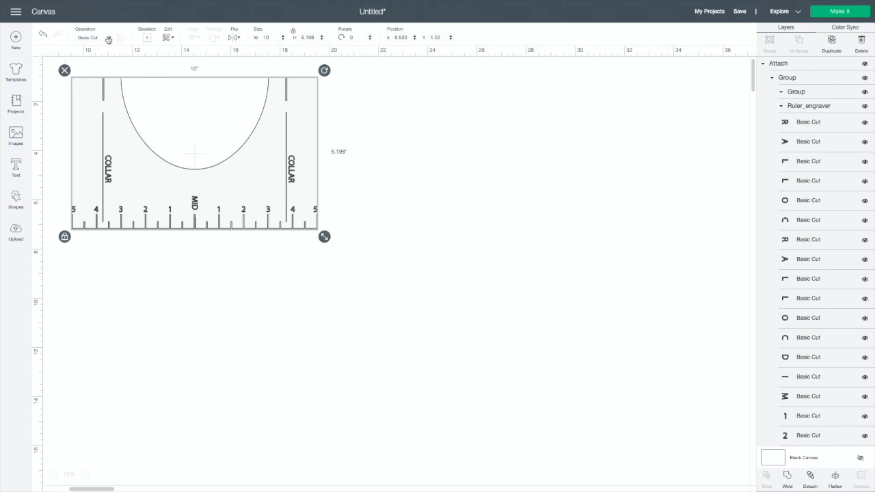
click(94, 37)
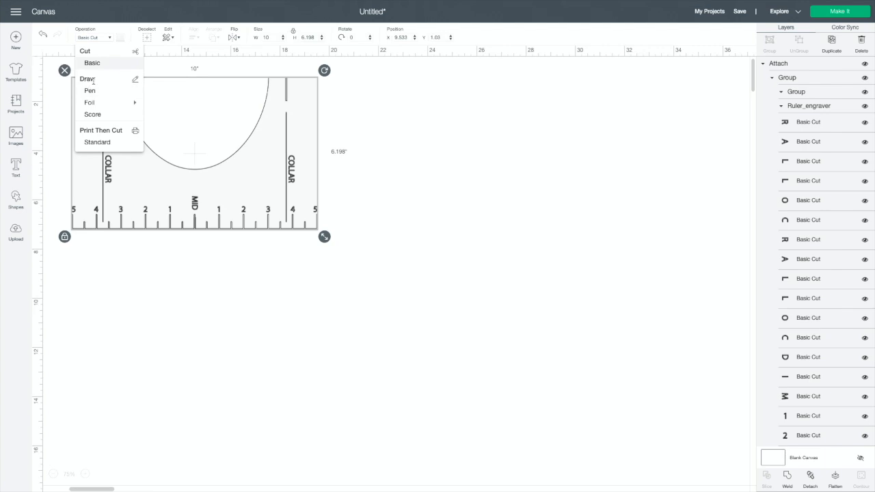
mouse_move(89, 90)
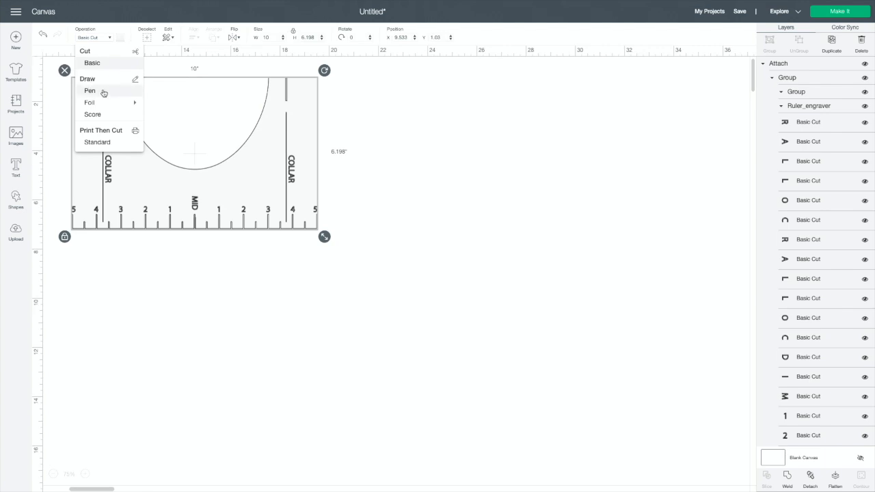
click(90, 90)
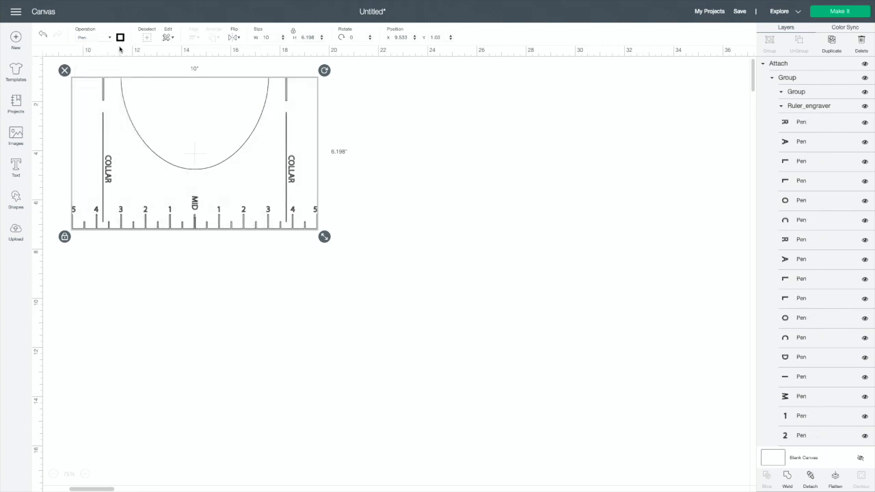
click(120, 37)
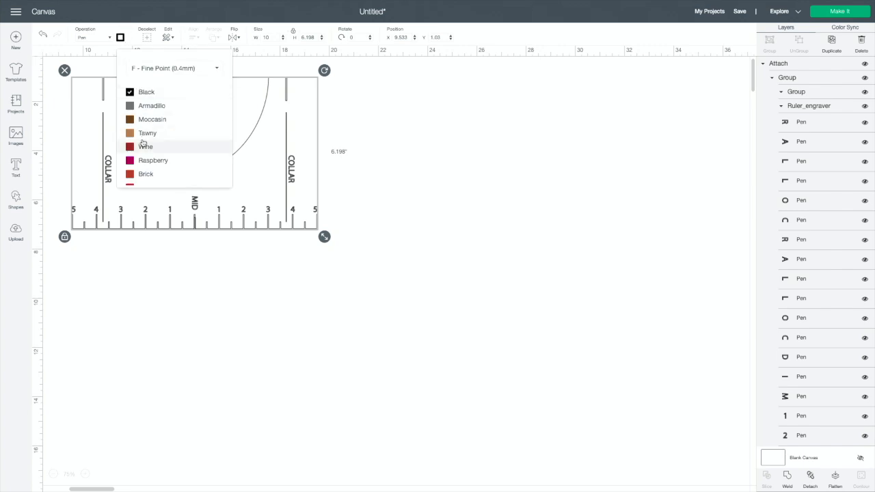
mouse_move(355, 174)
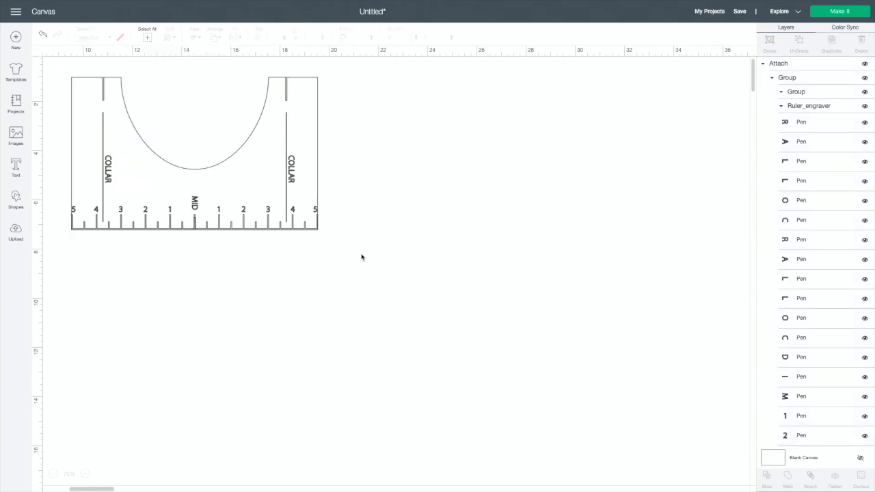
mouse_move(338, 193)
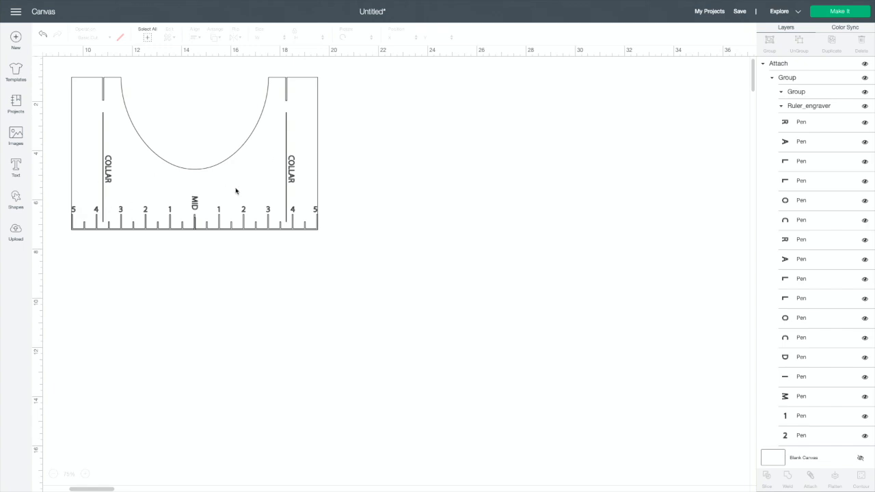
mouse_move(100, 176)
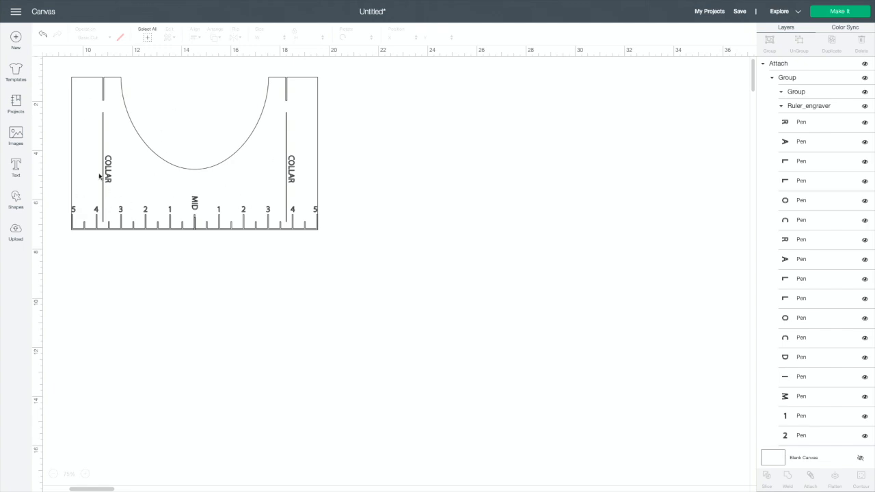
mouse_move(154, 210)
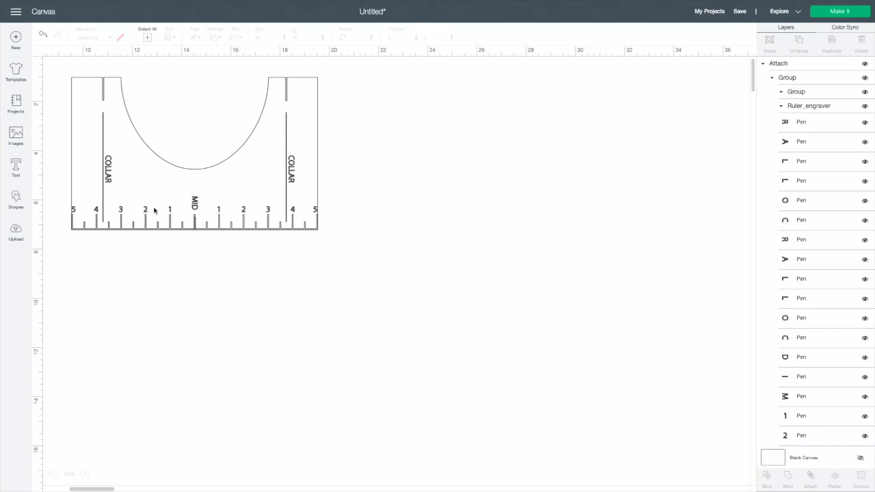
mouse_move(176, 85)
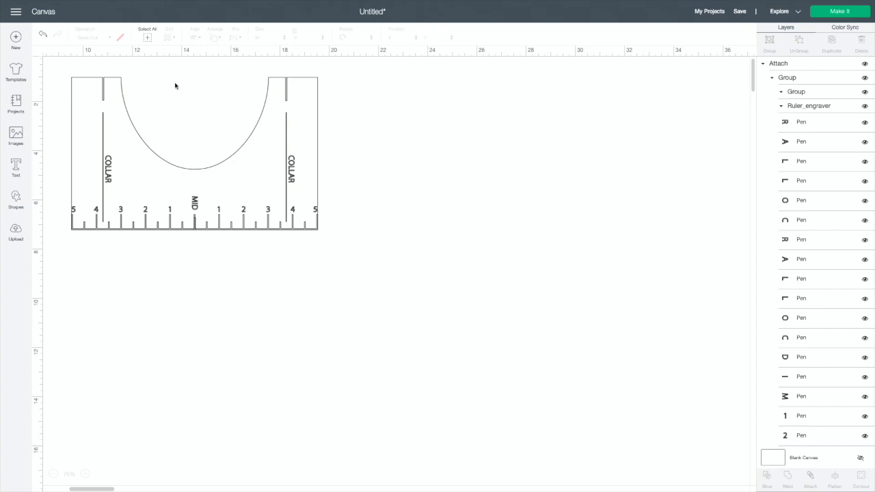
- Select the whole ruler design and send it to the 12" x 12" mat preview
click(194, 154)
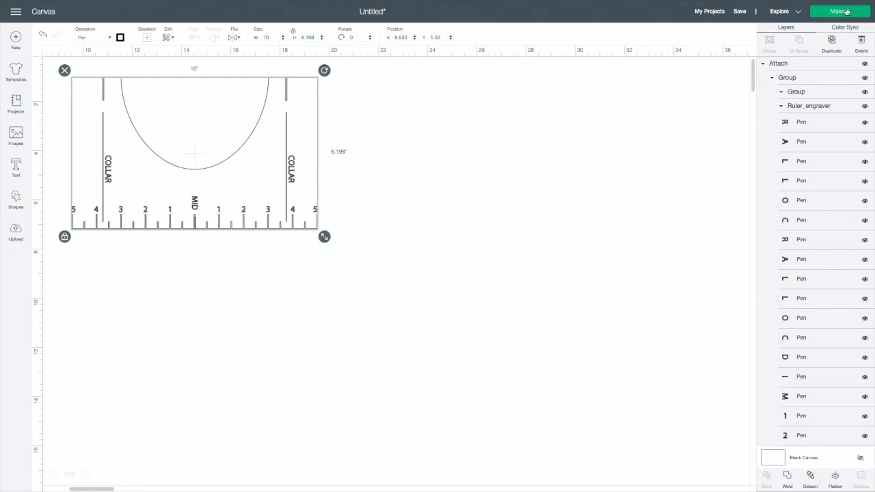
click(840, 11)
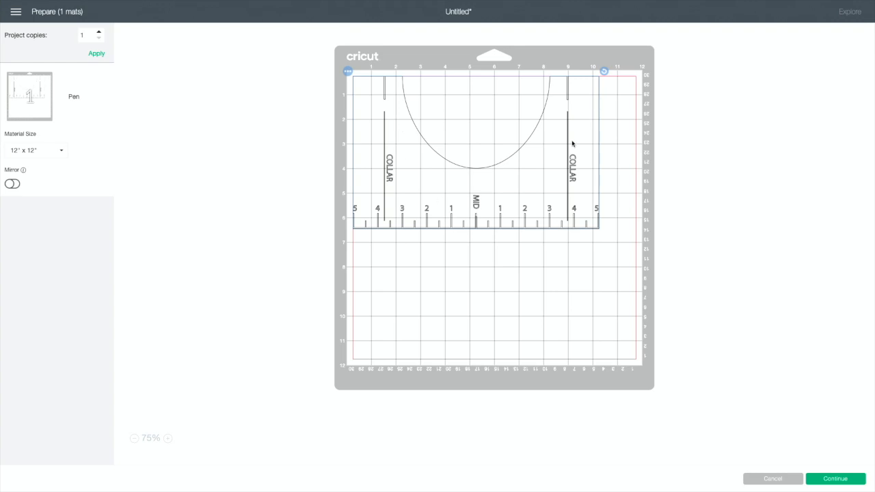
mouse_move(579, 160)
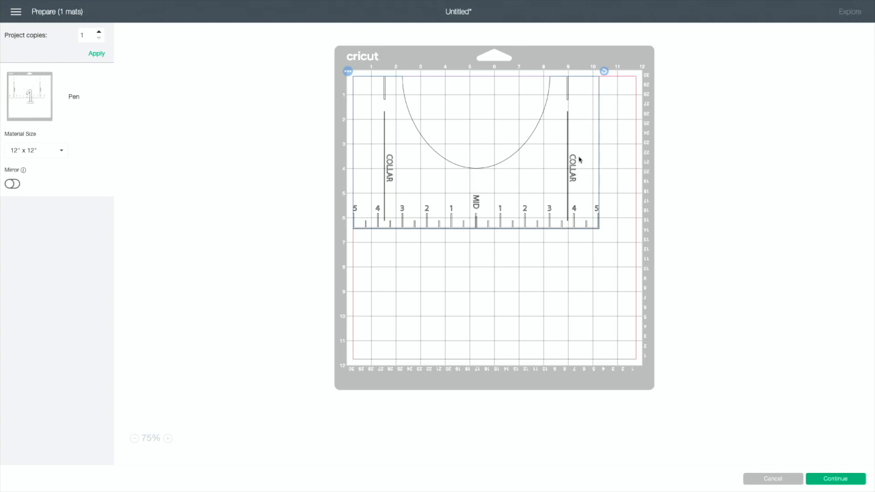
- Continue from the mat preview to the Make screen's base material settings
click(835, 478)
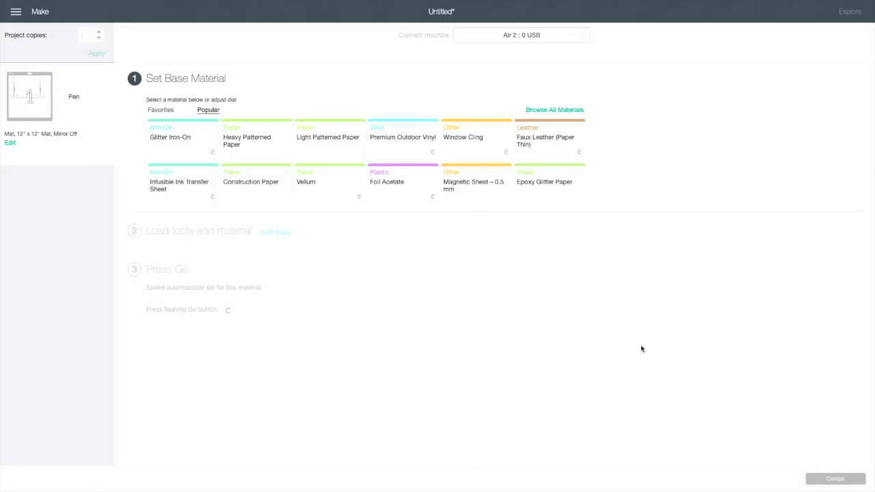
mouse_move(229, 118)
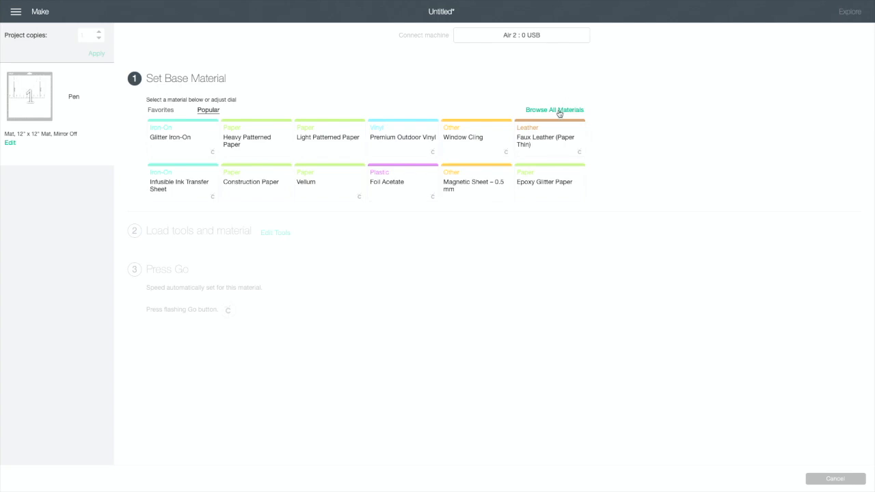
- Search materials for 'kra' and choose Foil Kraft Board – Holographic as the base material
click(555, 109)
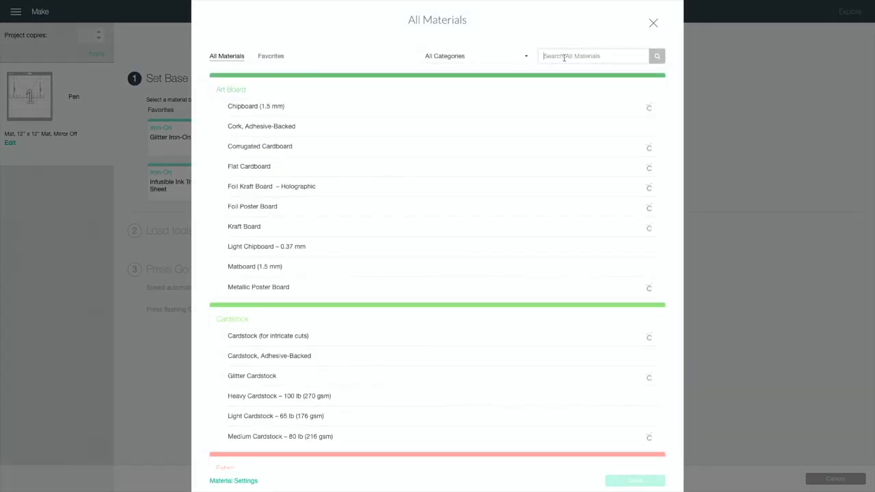
text(kraft board)
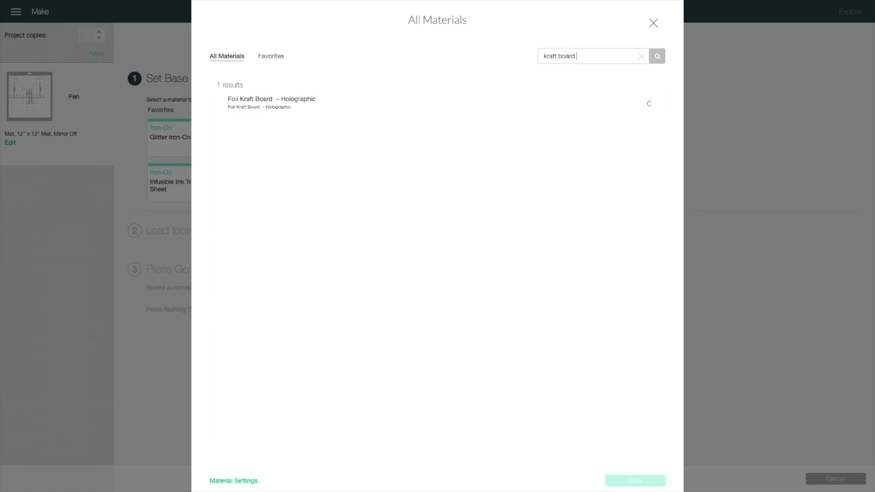
mouse_move(323, 103)
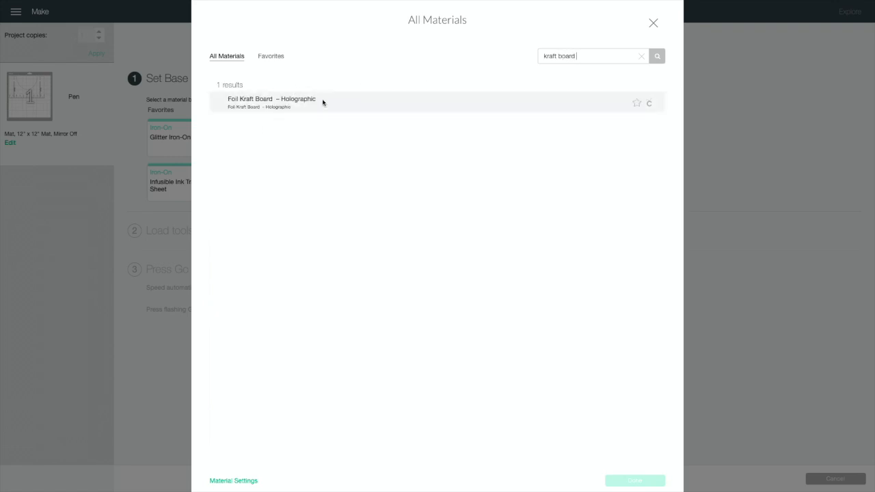
click(272, 102)
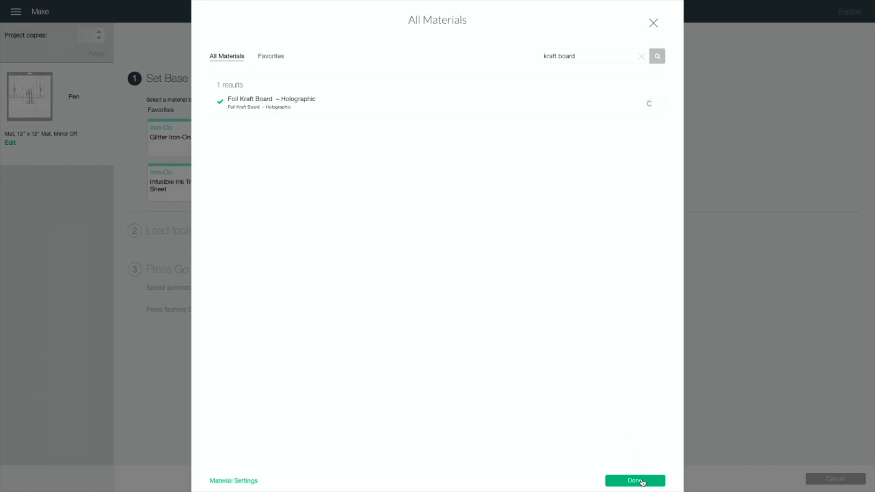
click(634, 481)
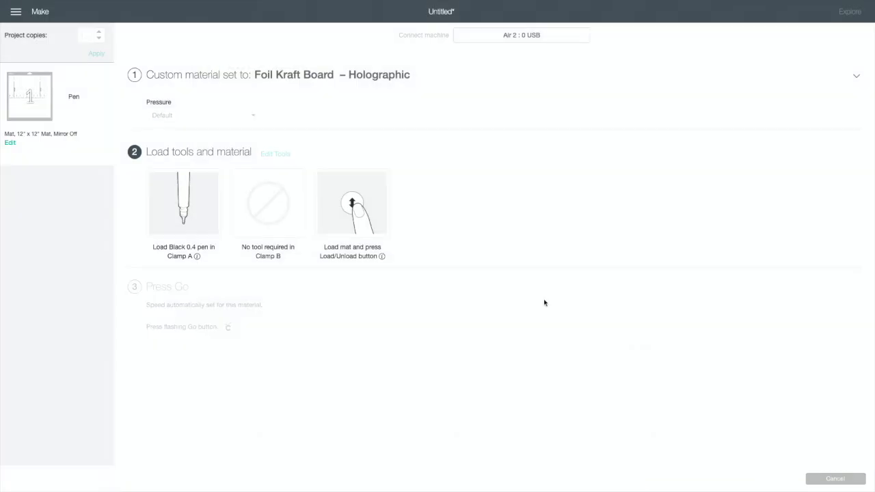